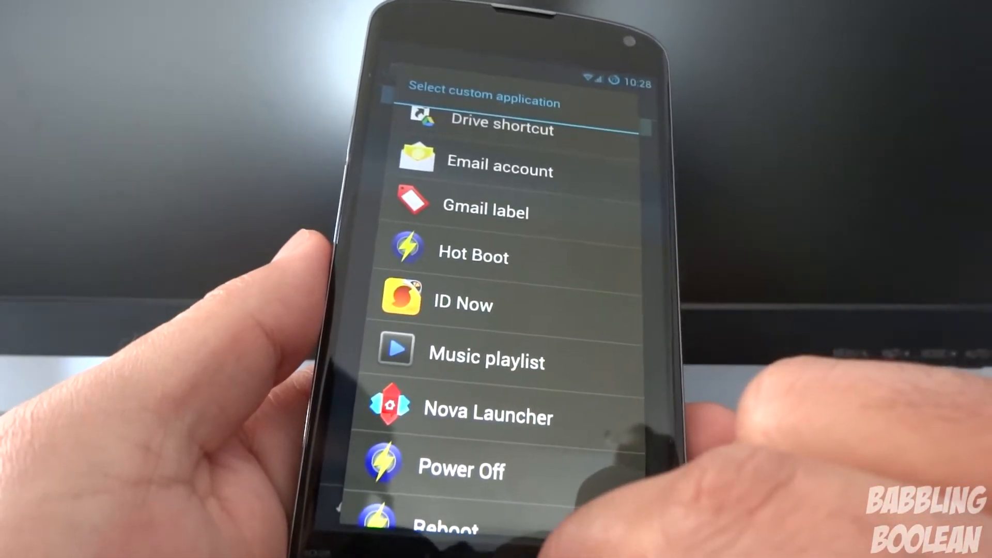
- Scroll up through the custom application list past Hot Boot and Nova Launcher
{"action": "scroll", "scroll_direction": "up", "scroll_amount": 3}
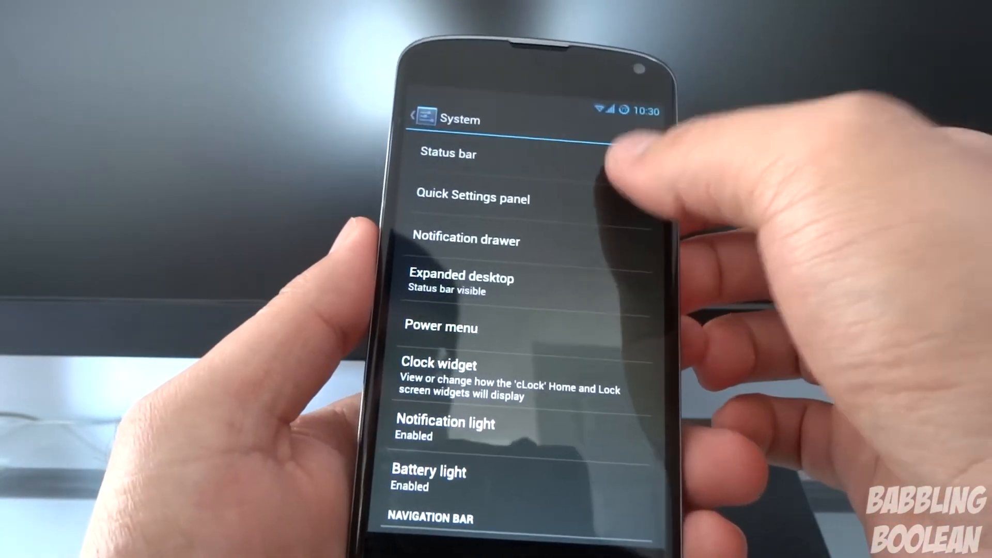
{"action": "left_click", "coordinate": [447, 153]}
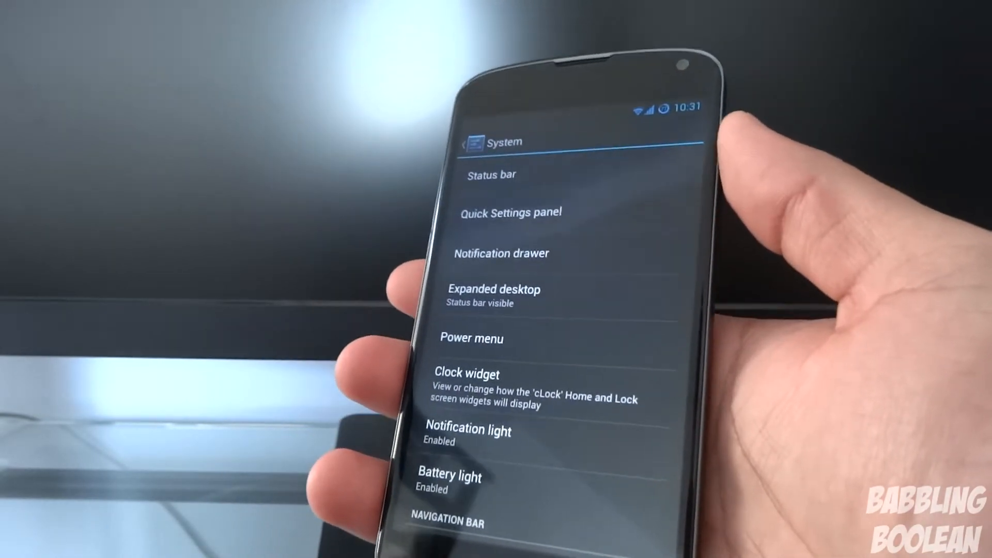
{"action": "left_click", "coordinate": [500, 254]}
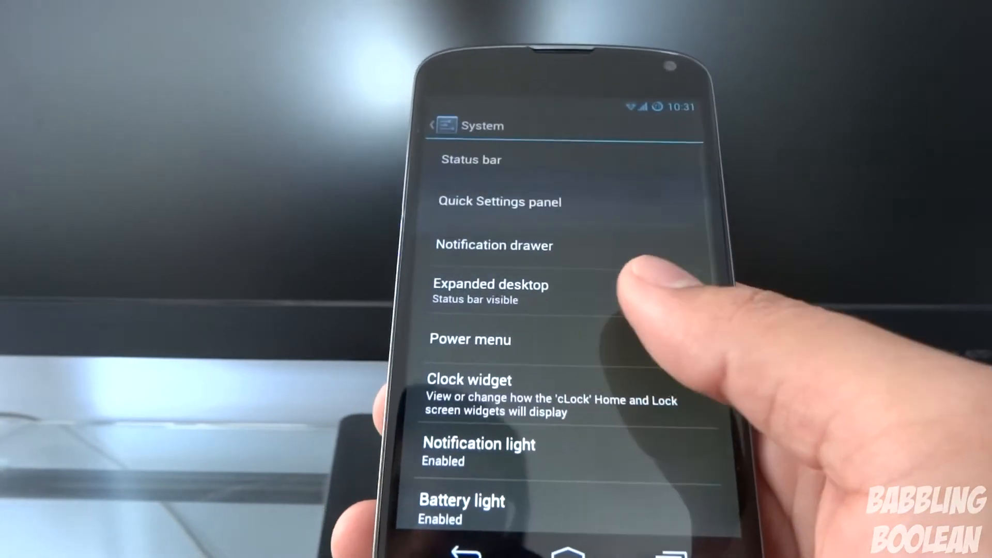
{"action": "left_click", "coordinate": [490, 291]}
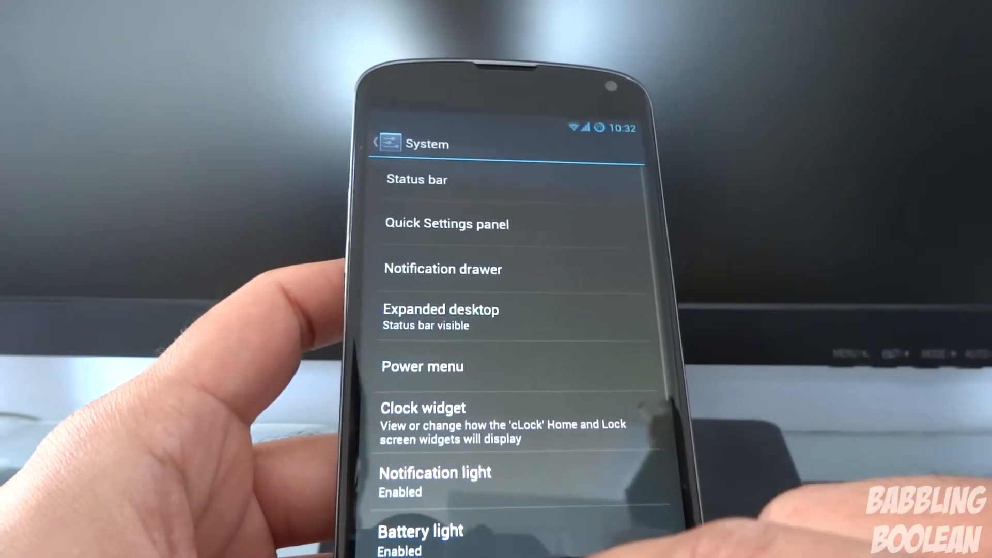
- Scroll System settings down to the Navigation bar section with Buttons and layout
{"action": "scroll", "scroll_direction": "down", "scroll_amount": 3}
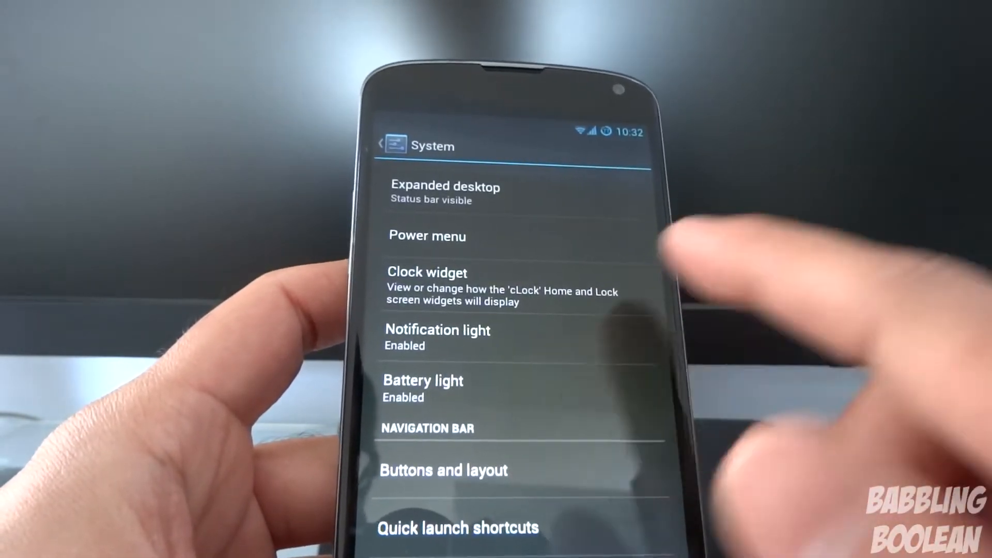
{"action": "scroll", "scroll_direction": "down", "scroll_amount": 3}
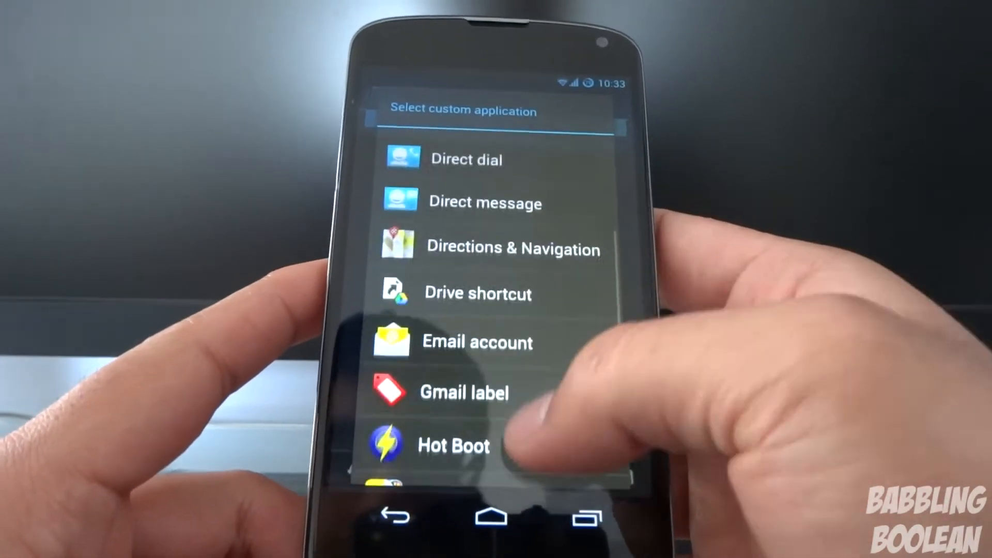
- Scroll up the custom application list before returning to System settings
{"action": "scroll", "scroll_direction": "up", "scroll_amount": 3}
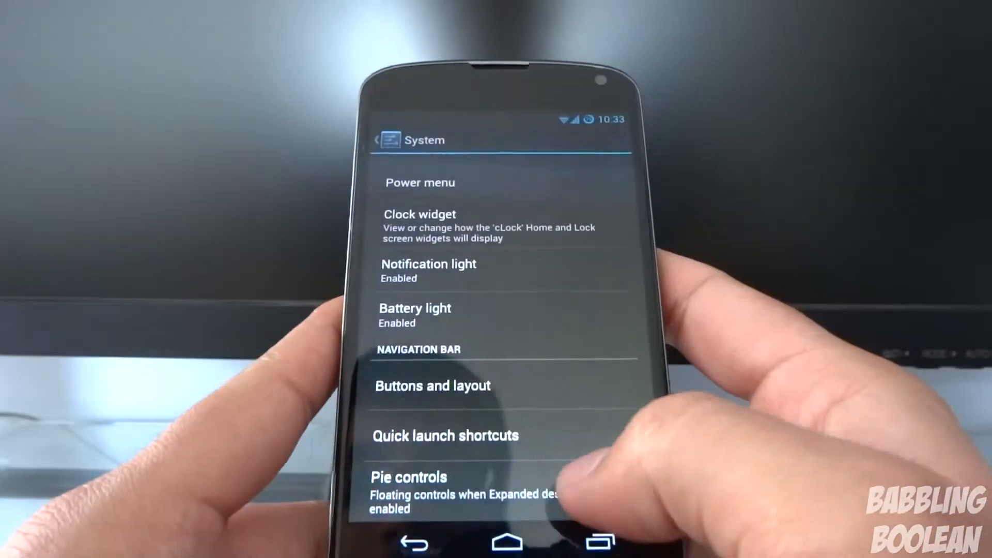
- Enter Buttons and layout and unlock the navigation bar for rearranging
{"action": "left_click", "coordinate": [433, 385]}
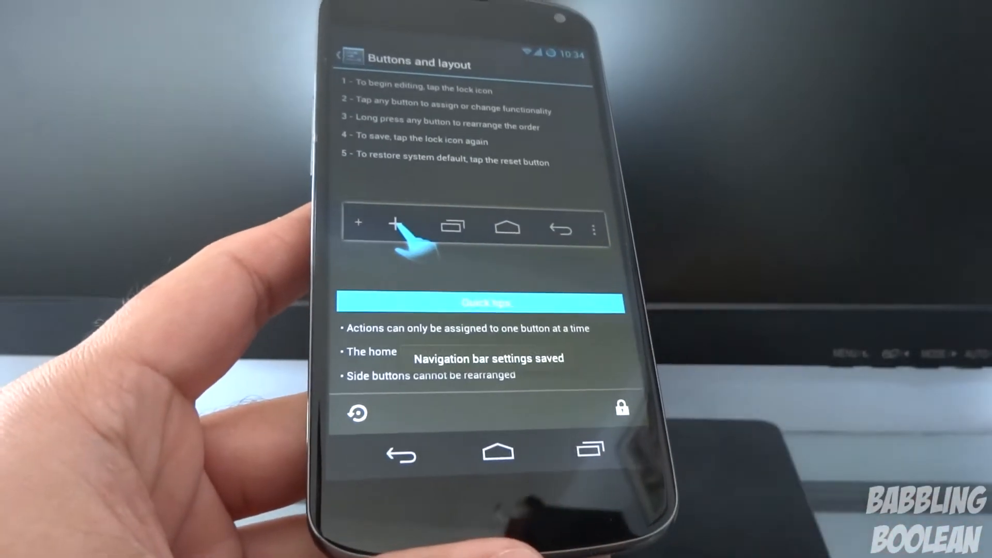
{"action": "left_click", "coordinate": [399, 452]}
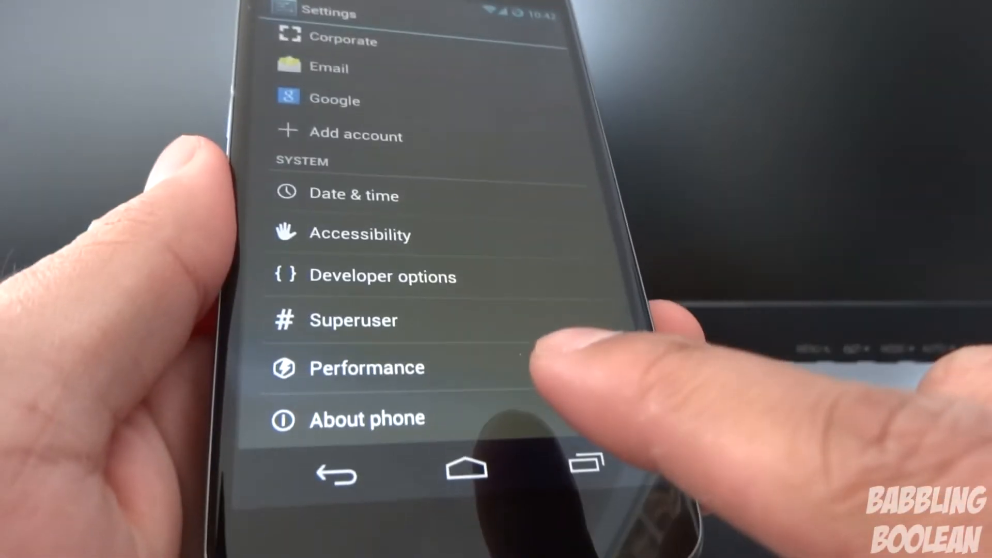
- Select Performance in the System section of the main Settings list
{"action": "left_click", "coordinate": [366, 368]}
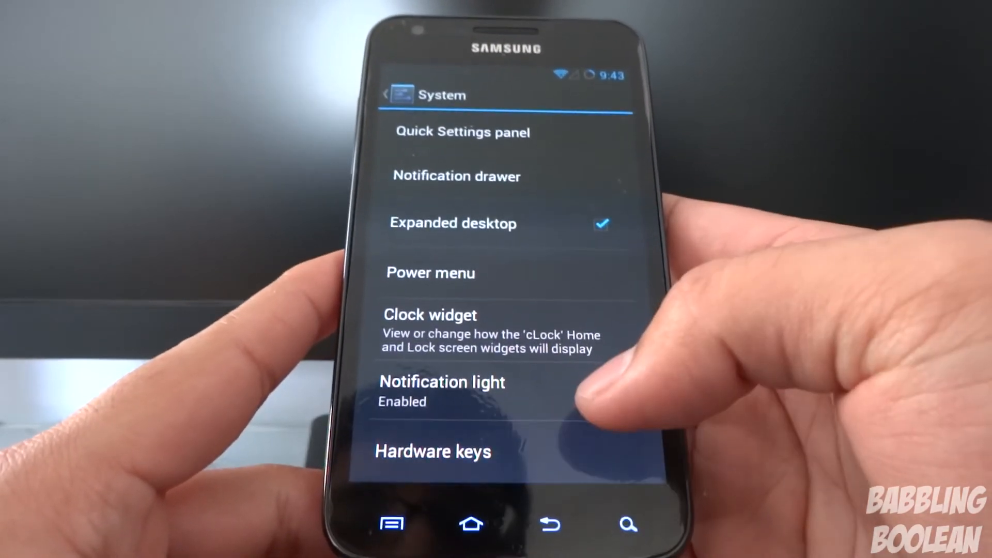
- Select Hardware keys in the Samsung phone's System settings
{"action": "left_click", "coordinate": [433, 452]}
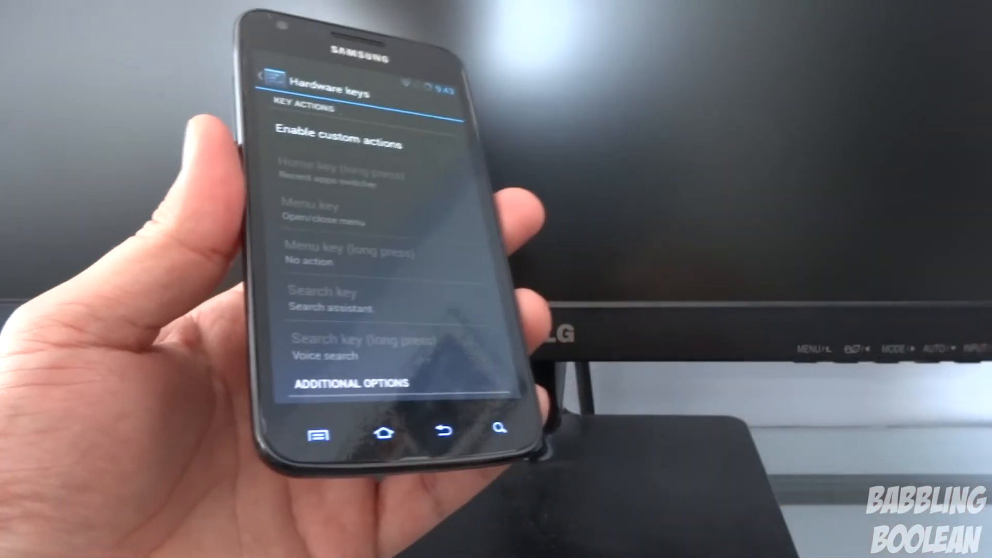